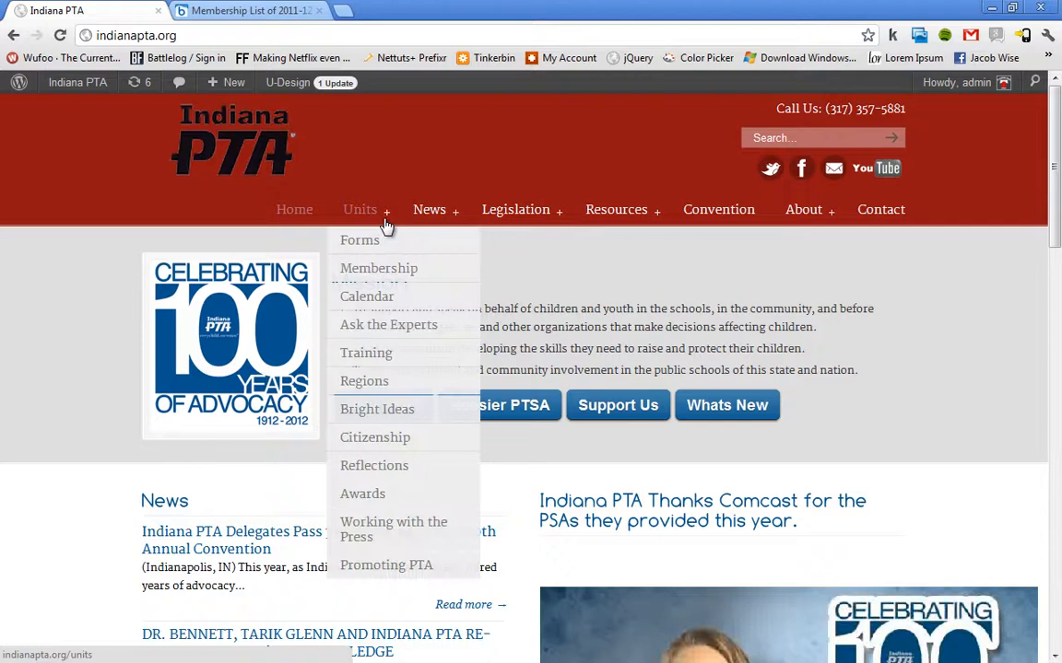
mouse_move(359, 240)
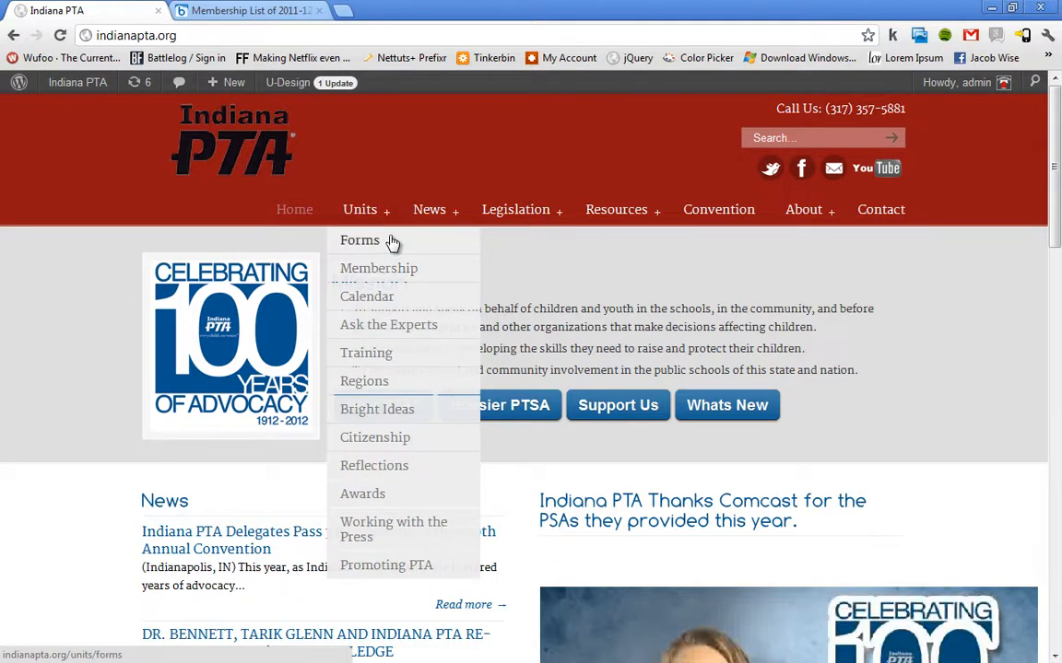
Go to the Forms page under Units on the Indiana PTA site.
left_click(360, 240)
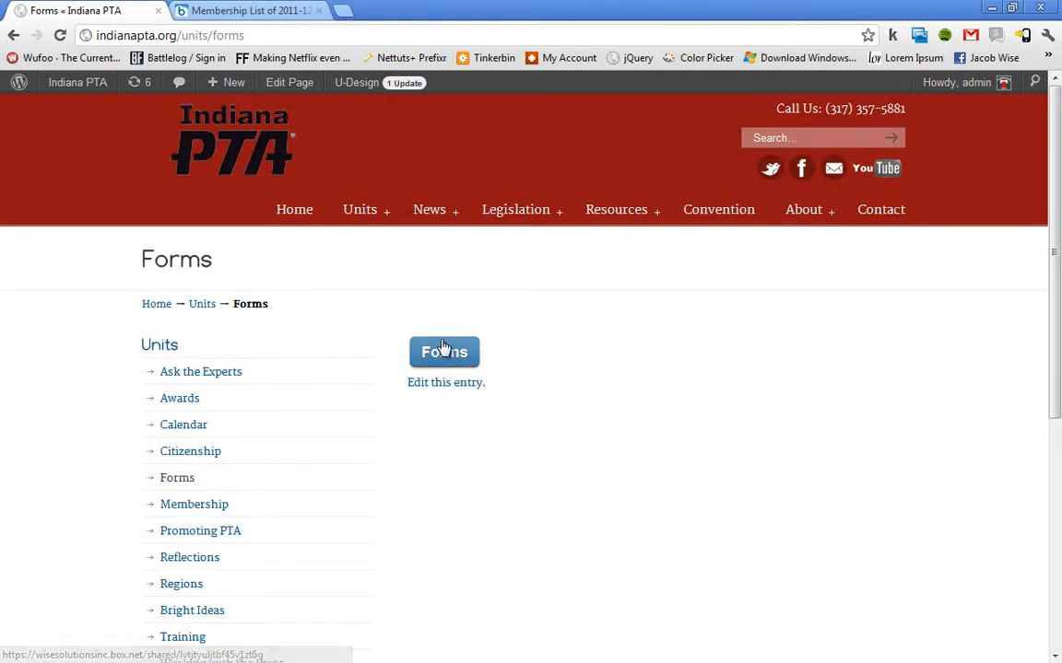
mouse_move(451, 357)
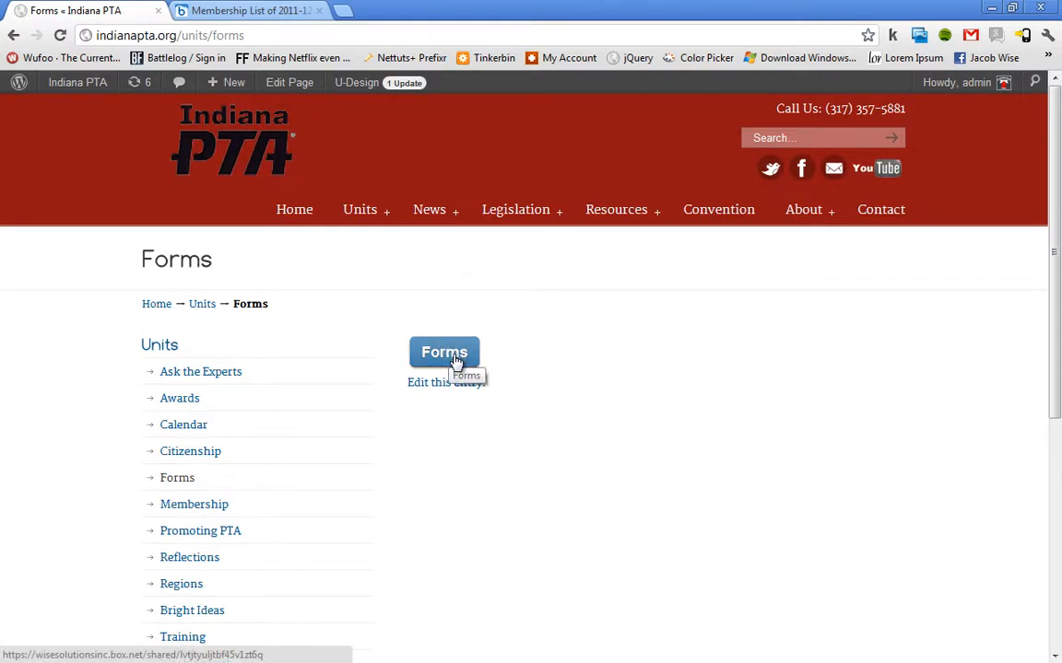
Follow the Forms button to the shared Box folder and browse its subfolders (Financial, Citizenship, Awards, Membership).
left_click(444, 352)
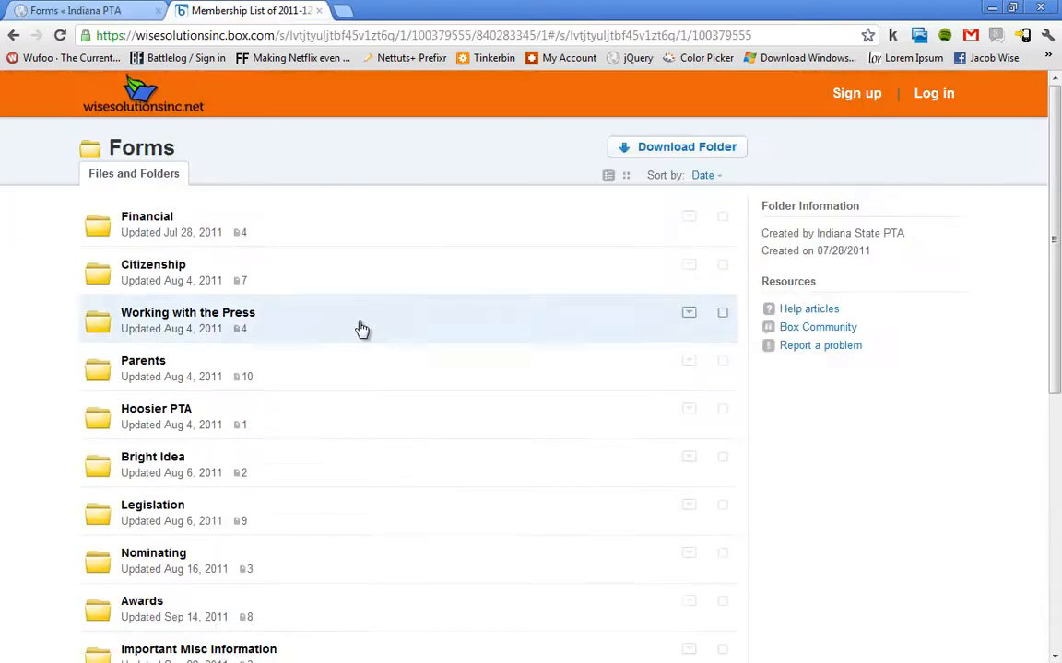
mouse_move(339, 284)
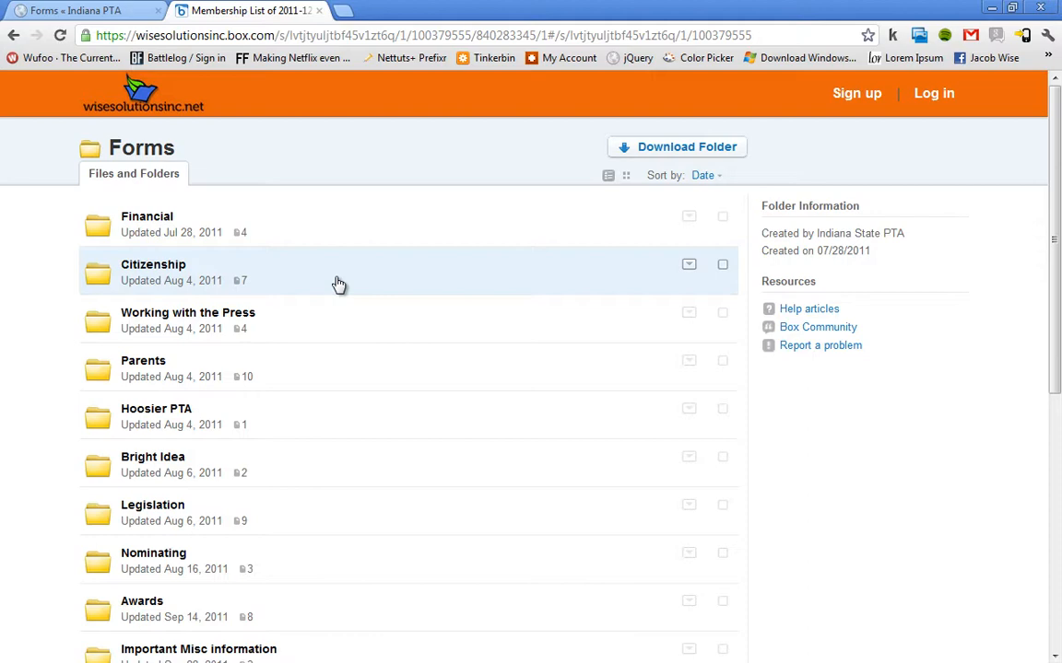
scroll("down", 3)
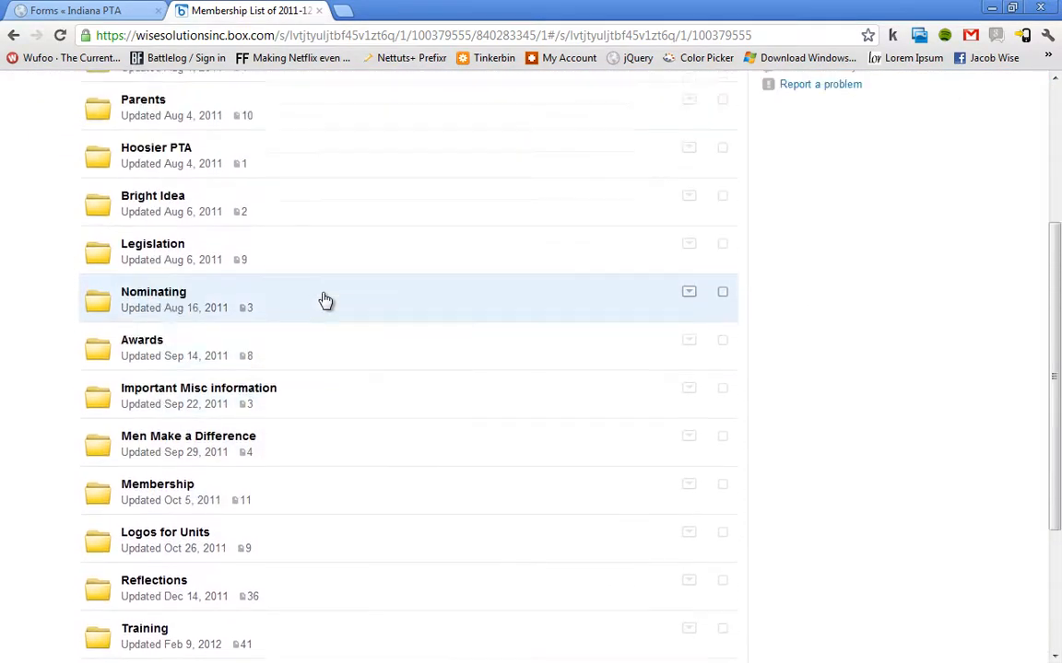
scroll("up", 3)
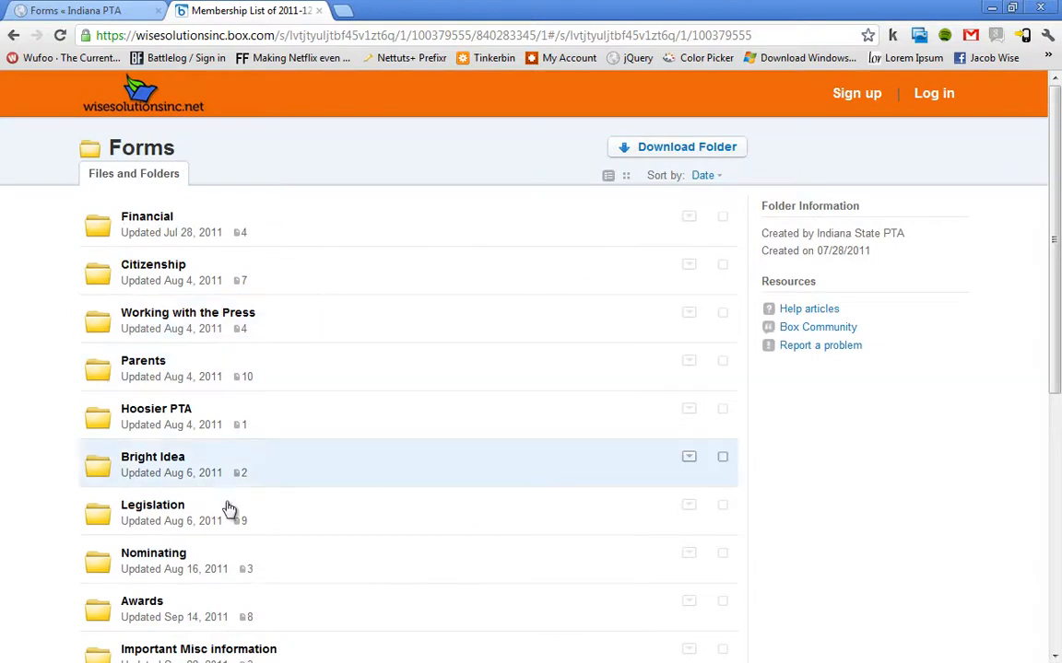
mouse_move(315, 465)
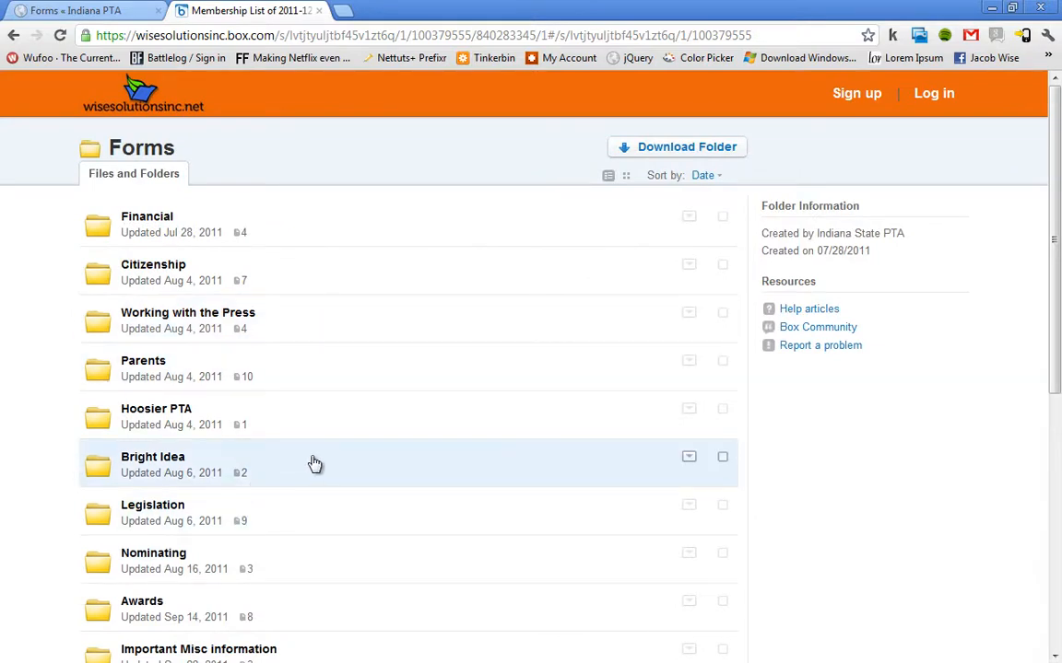
mouse_move(317, 616)
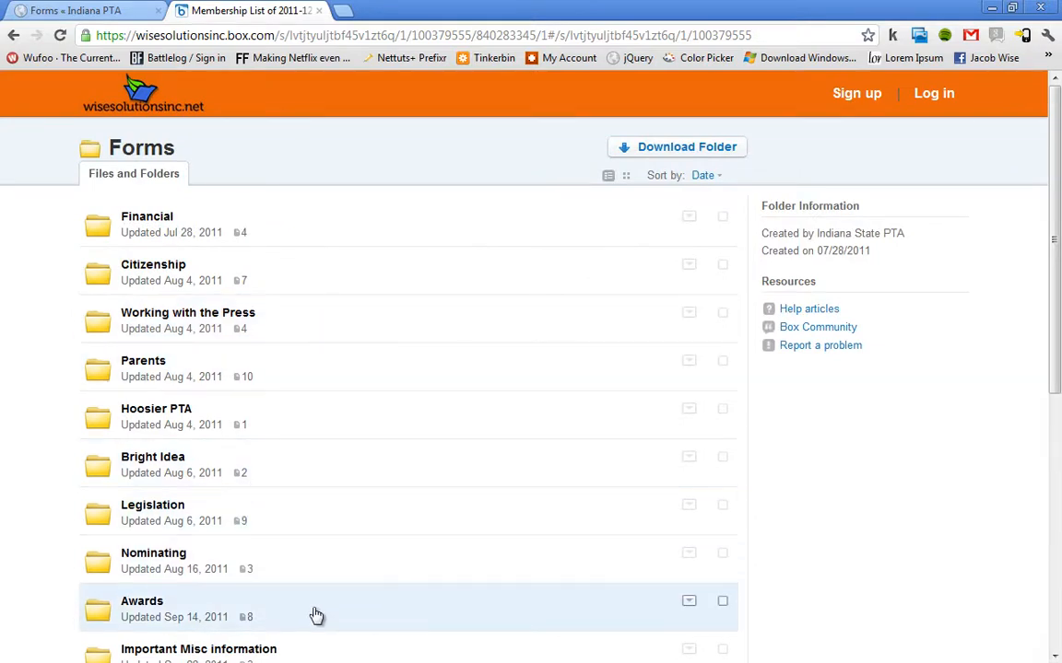
scroll("down", 3)
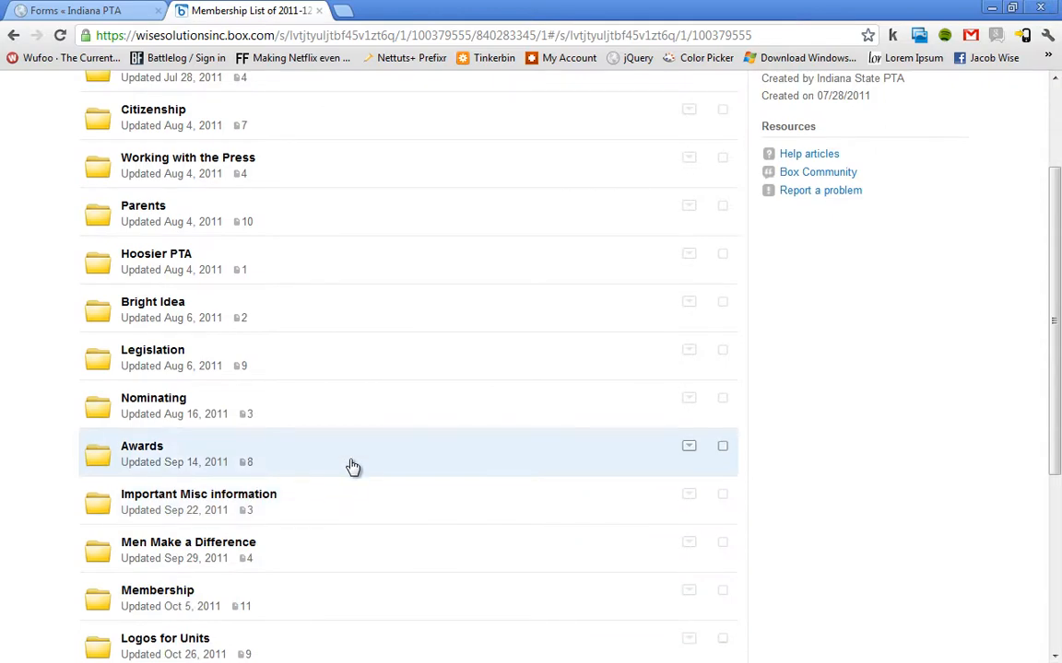
Enter the Awards subfolder listing the award and president's report PDFs.
left_click(142, 446)
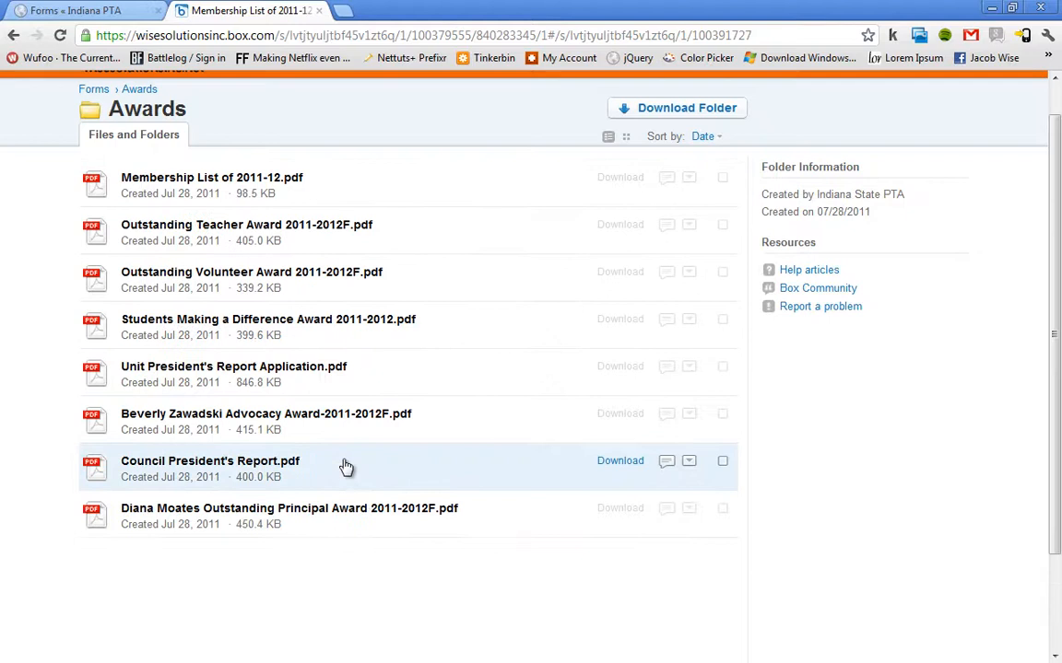
mouse_move(383, 250)
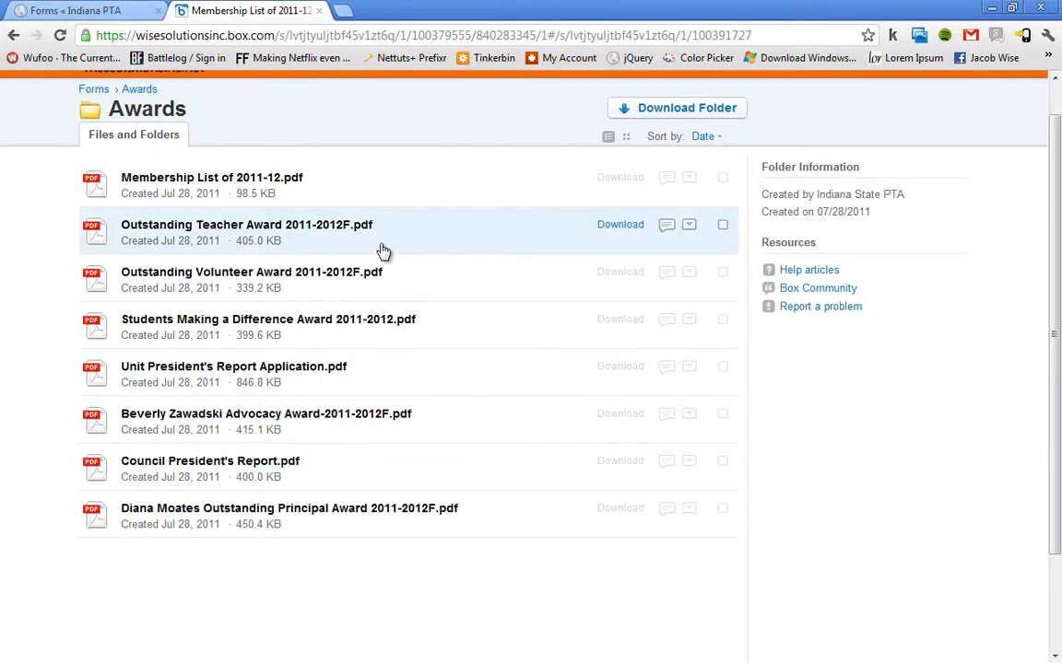
Preview Outstanding Teacher Award 2011-2012F.pdf, viewing it full screen and back.
left_click(247, 225)
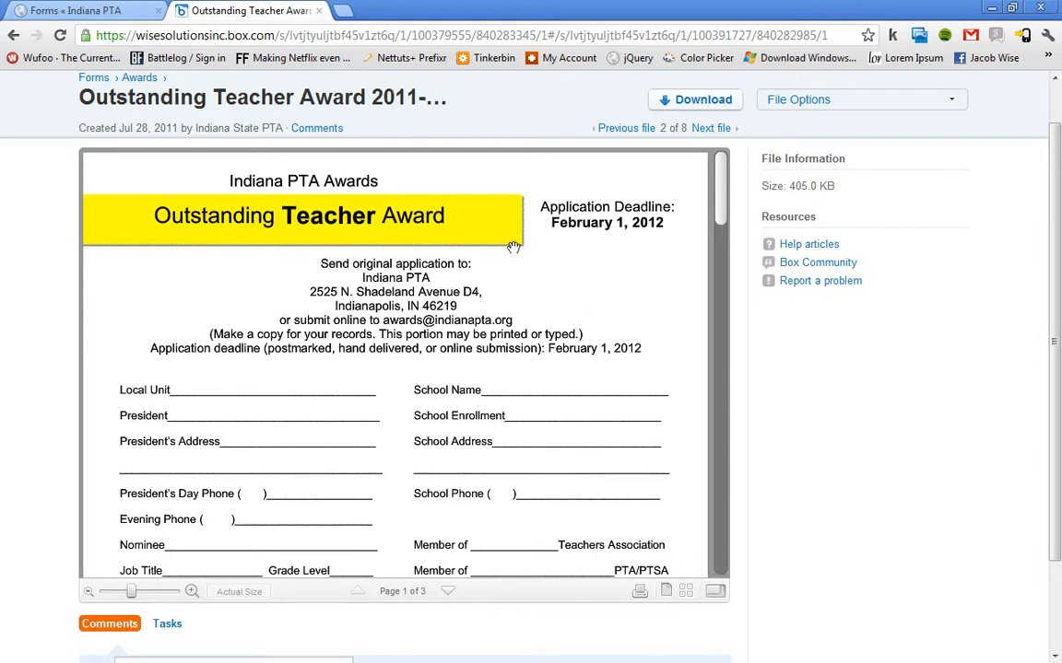
mouse_move(719, 594)
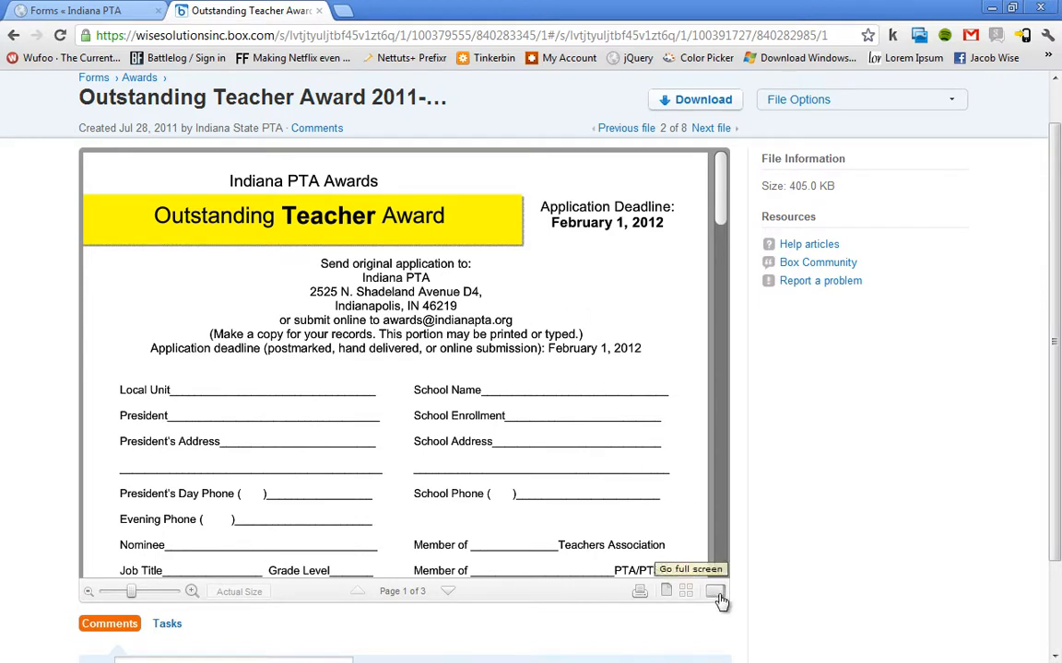
left_click(715, 590)
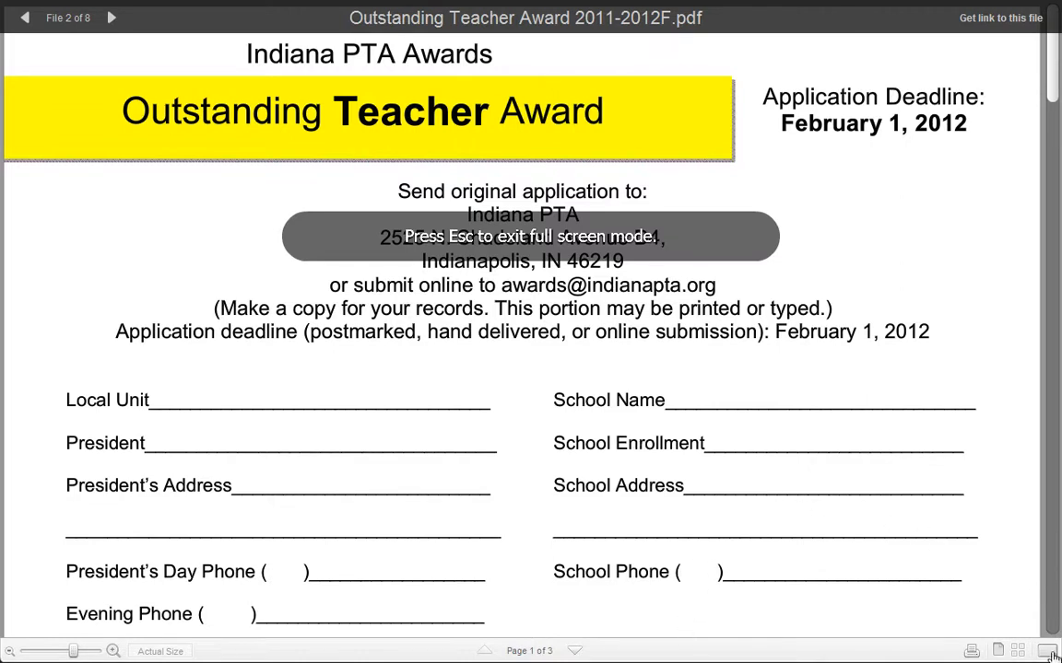
mouse_move(1043, 652)
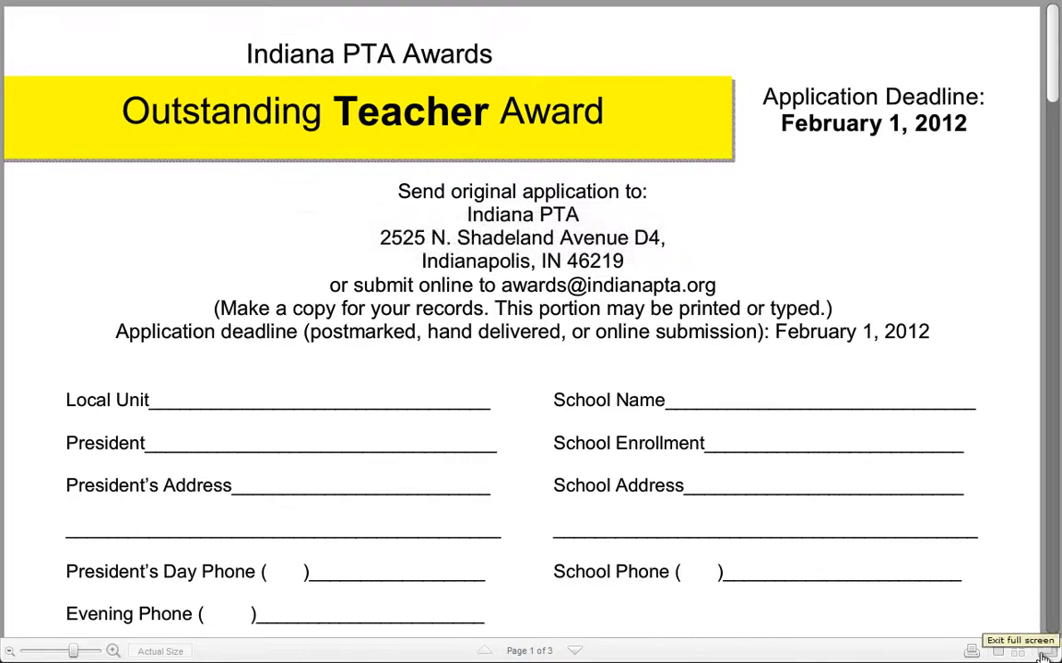
left_click(1021, 641)
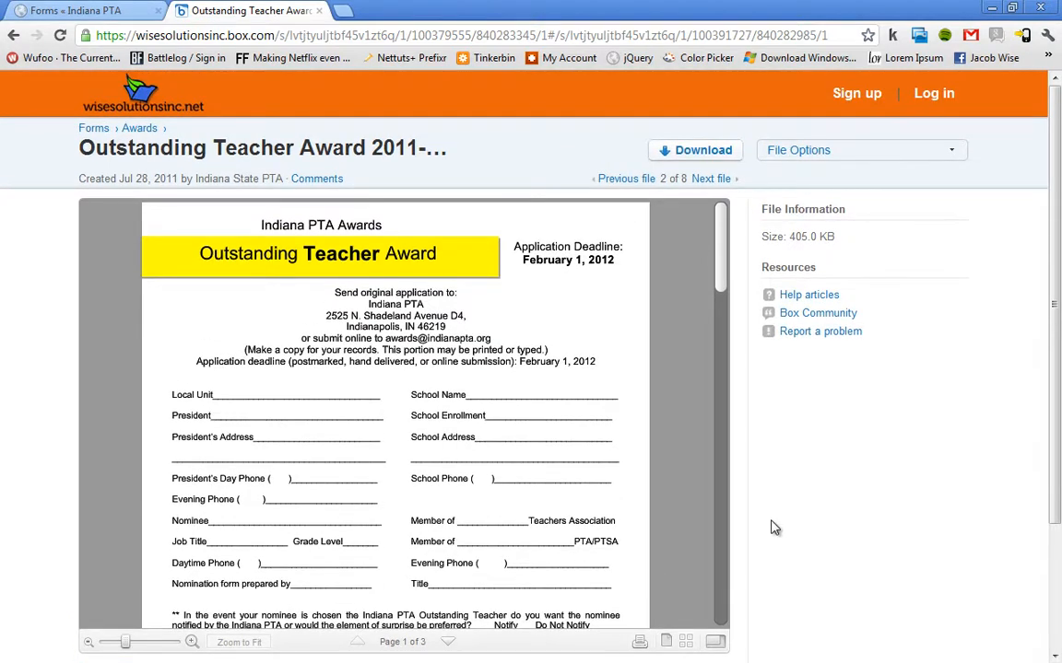
mouse_move(668, 485)
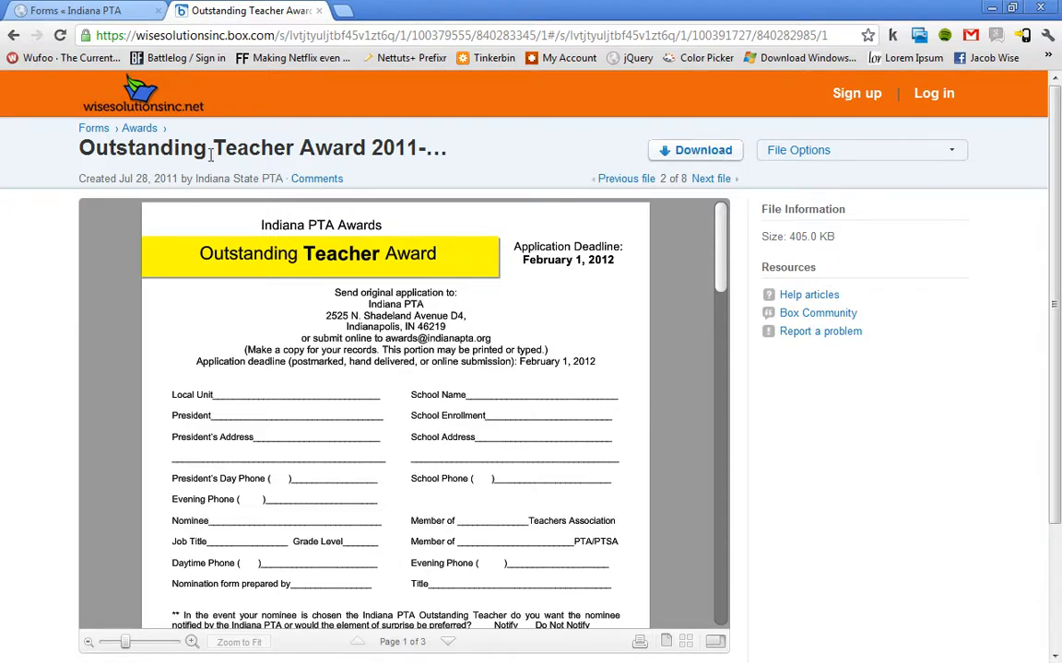
mouse_move(140, 129)
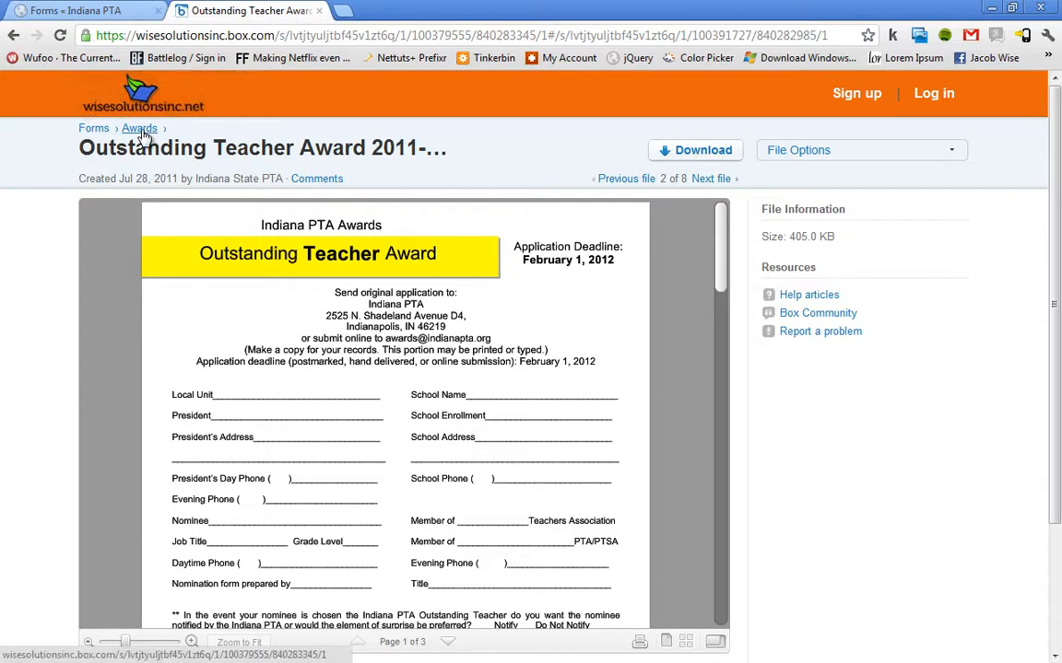
Back in the Awards list, generate a share link for Membership List of 2011-12.pdf and dismiss it.
left_click(140, 129)
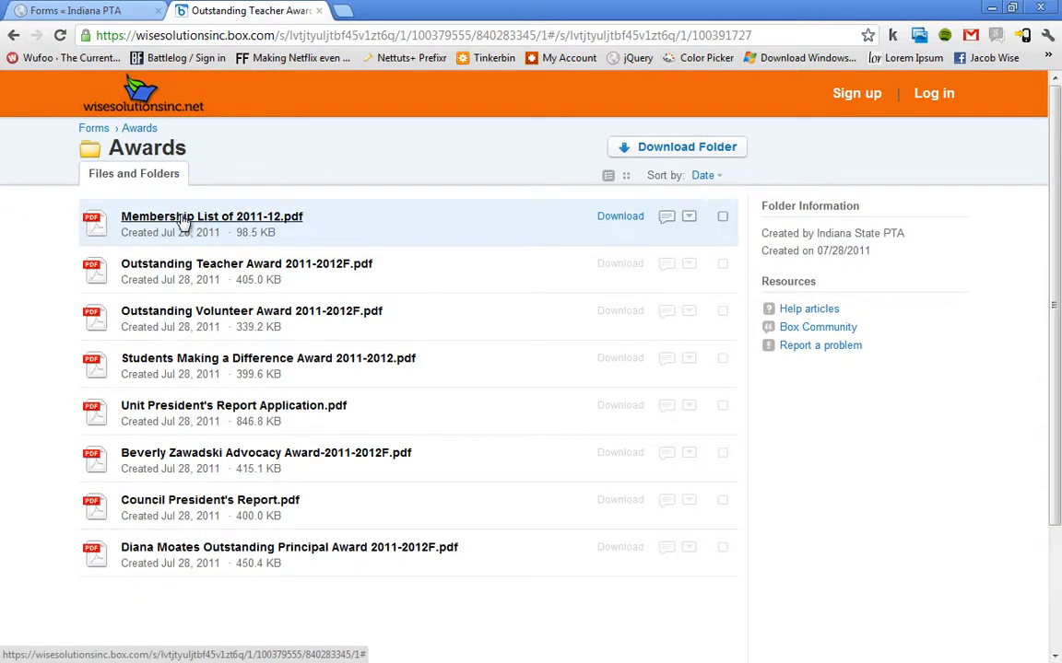
mouse_move(303, 232)
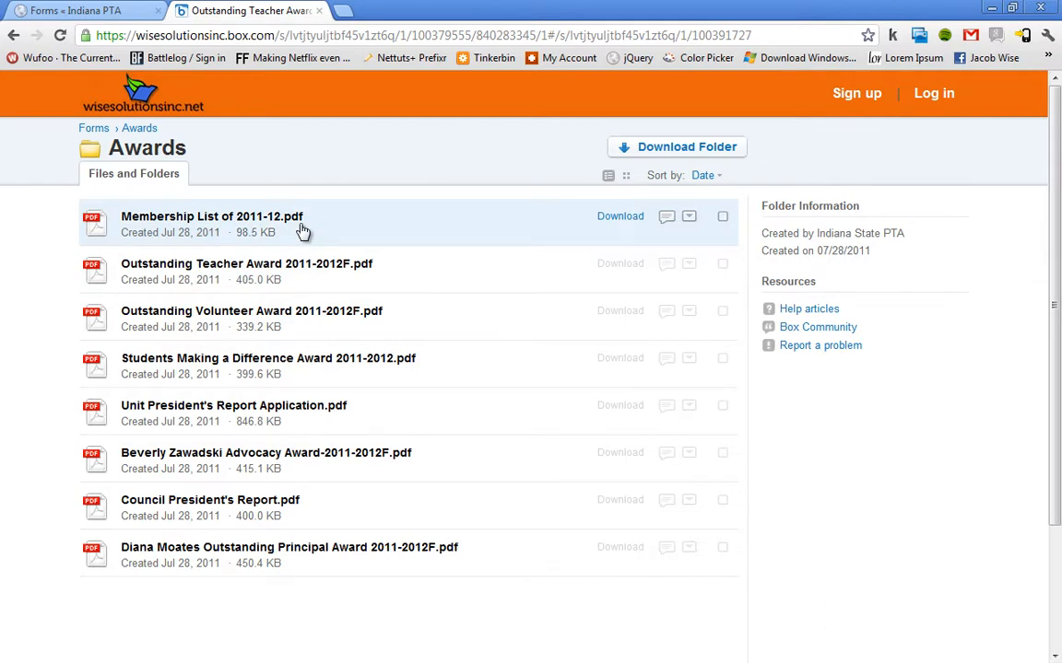
mouse_move(619, 215)
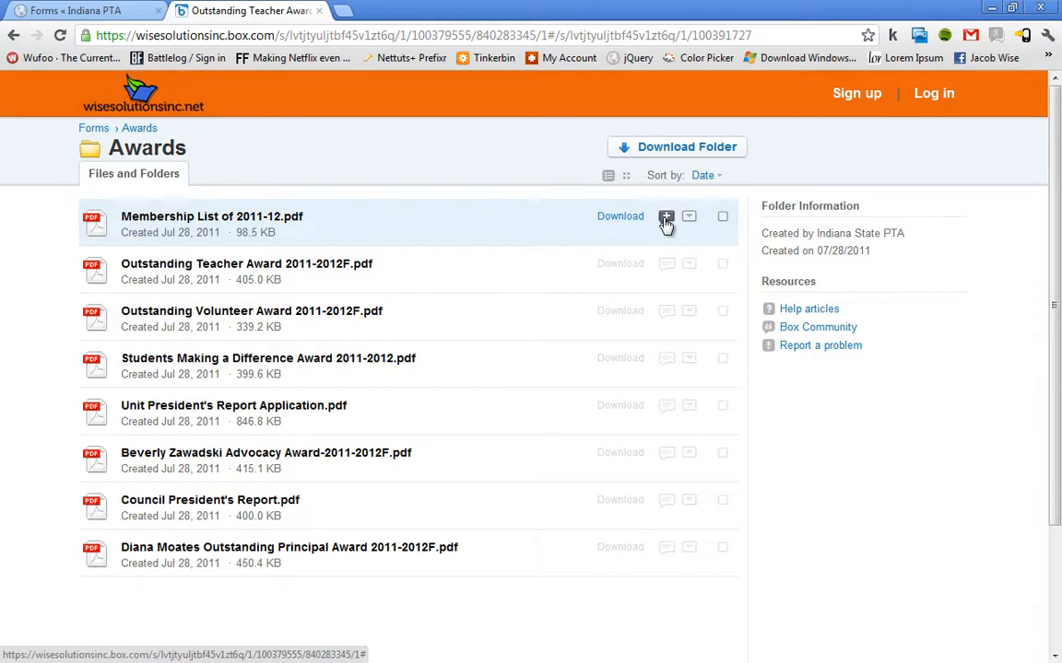
left_click(689, 217)
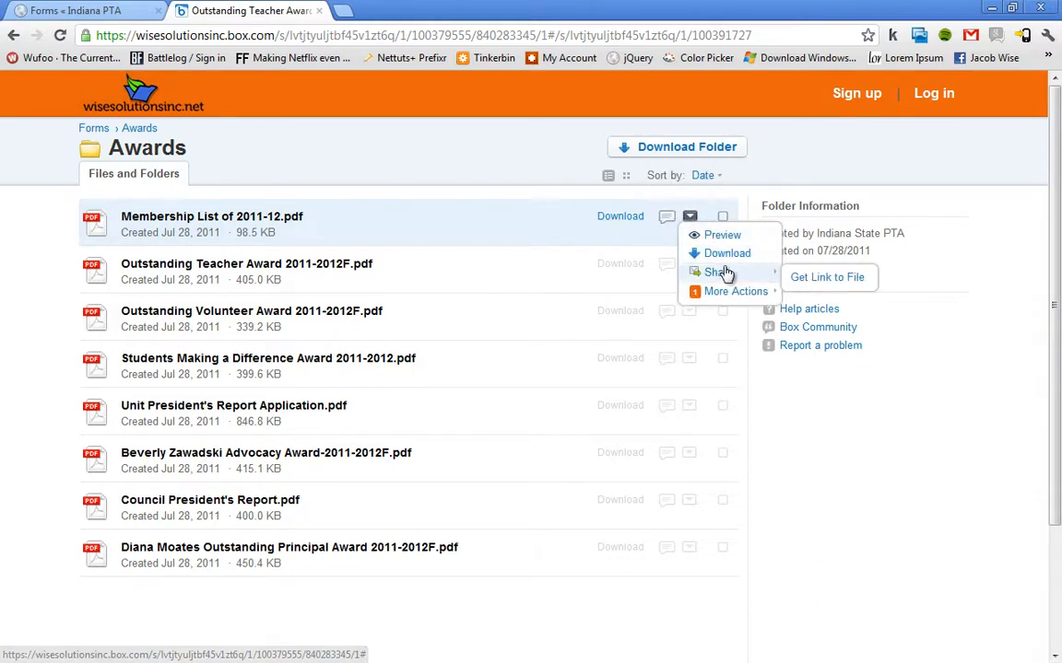
mouse_move(728, 272)
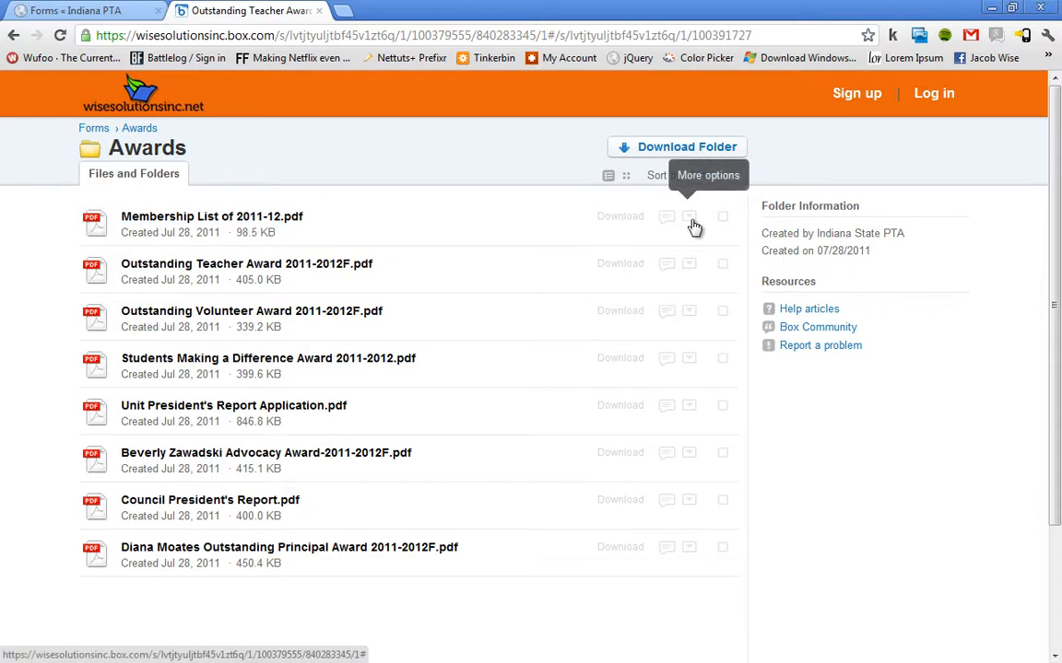
left_click(689, 217)
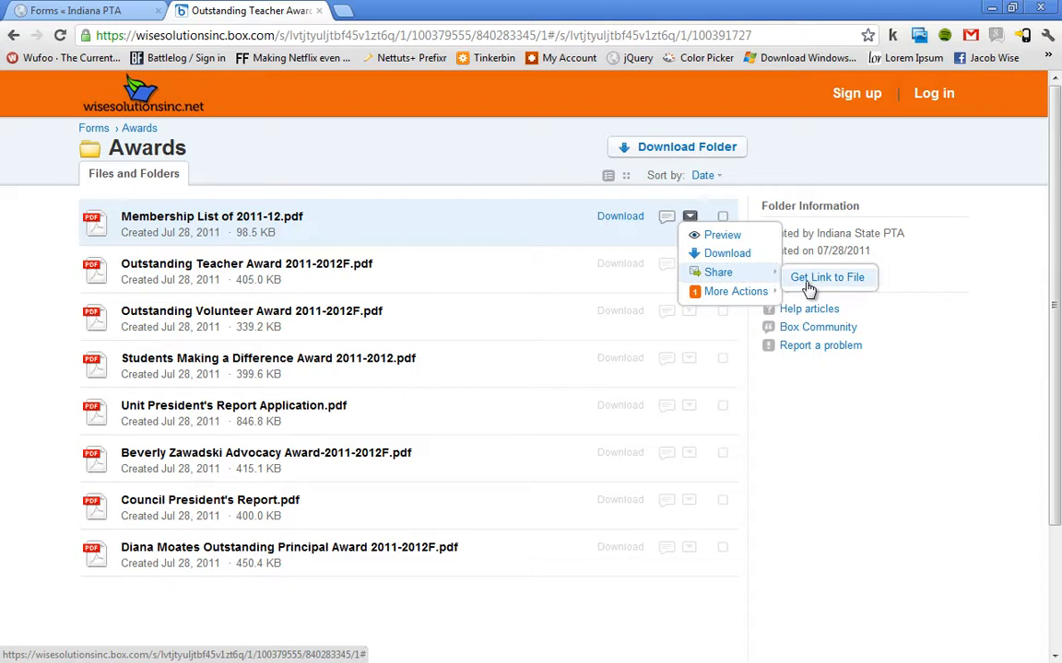
left_click(826, 277)
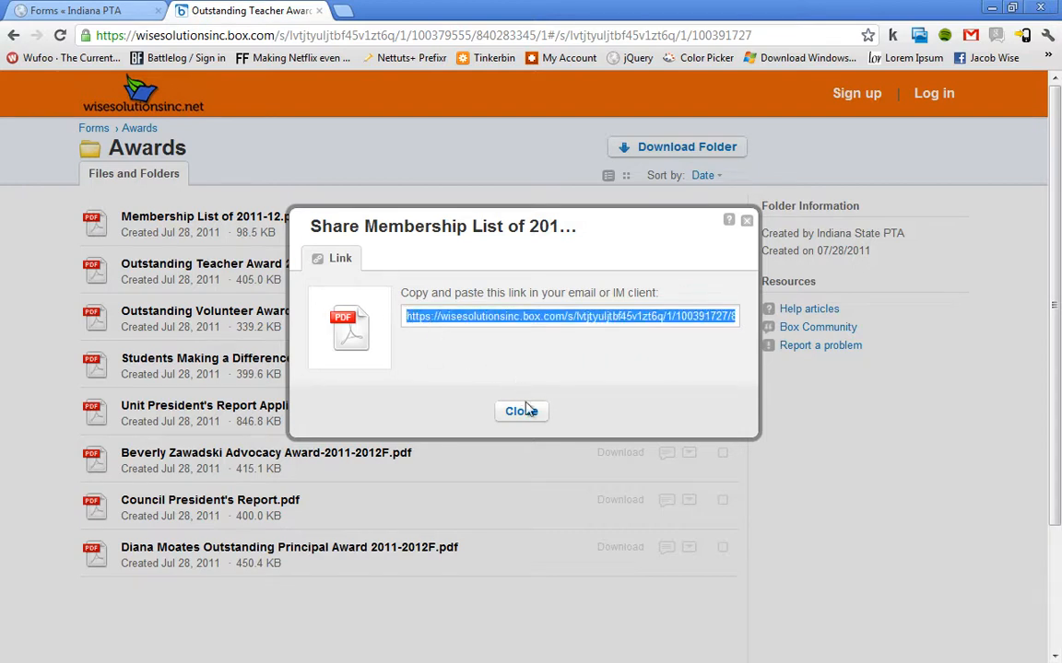
left_click(520, 411)
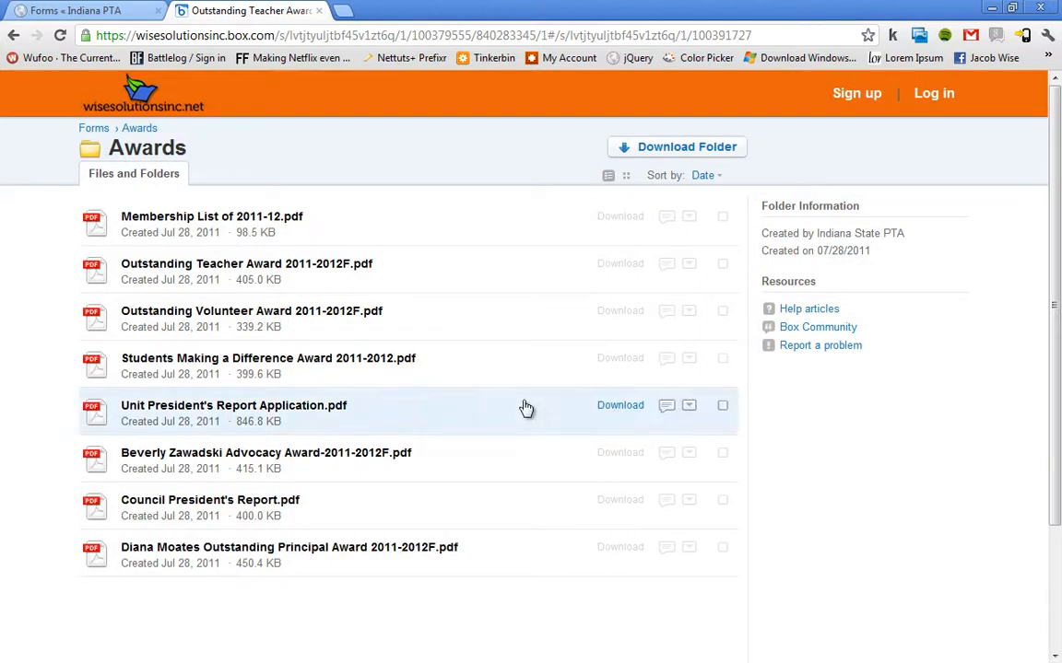
mouse_move(598, 271)
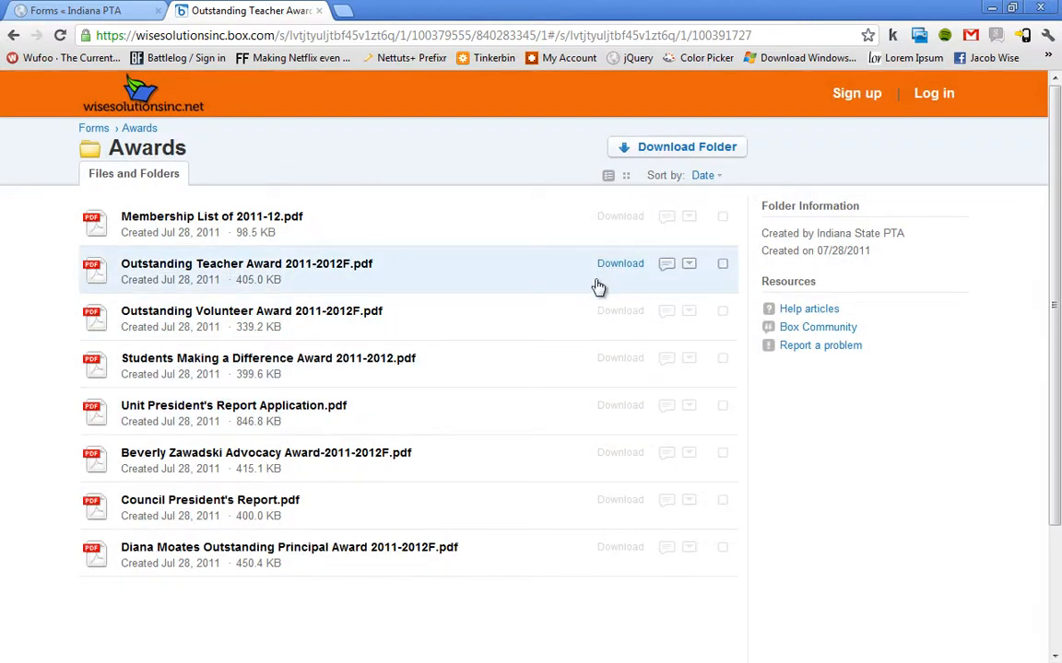
mouse_move(433, 391)
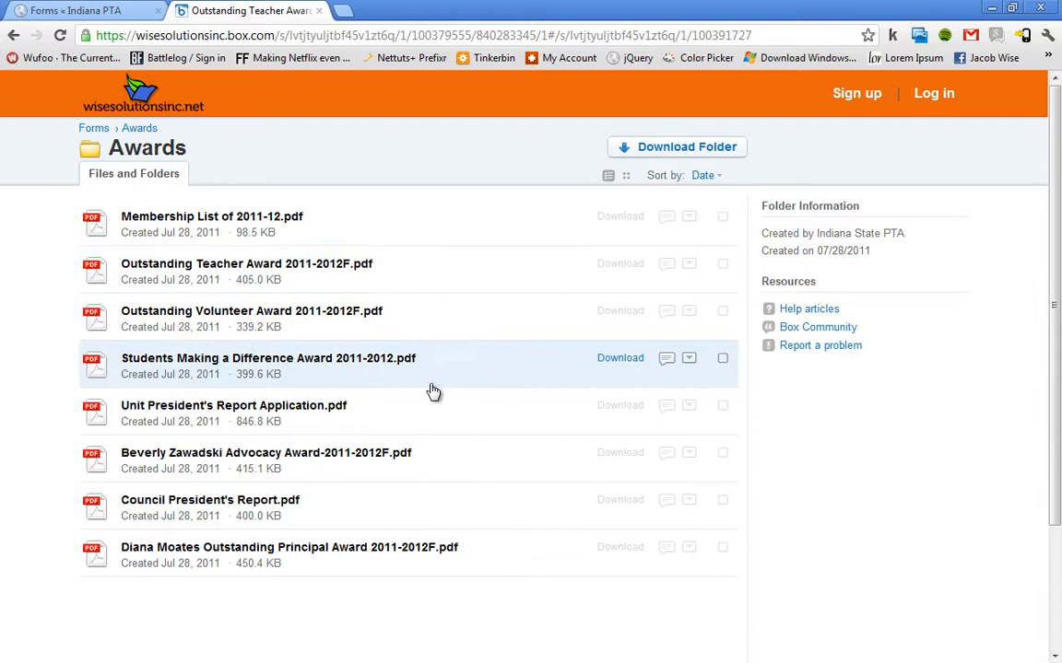
Sort the Awards files by Name, then Date, then settle on Size.
scroll("down", 3)
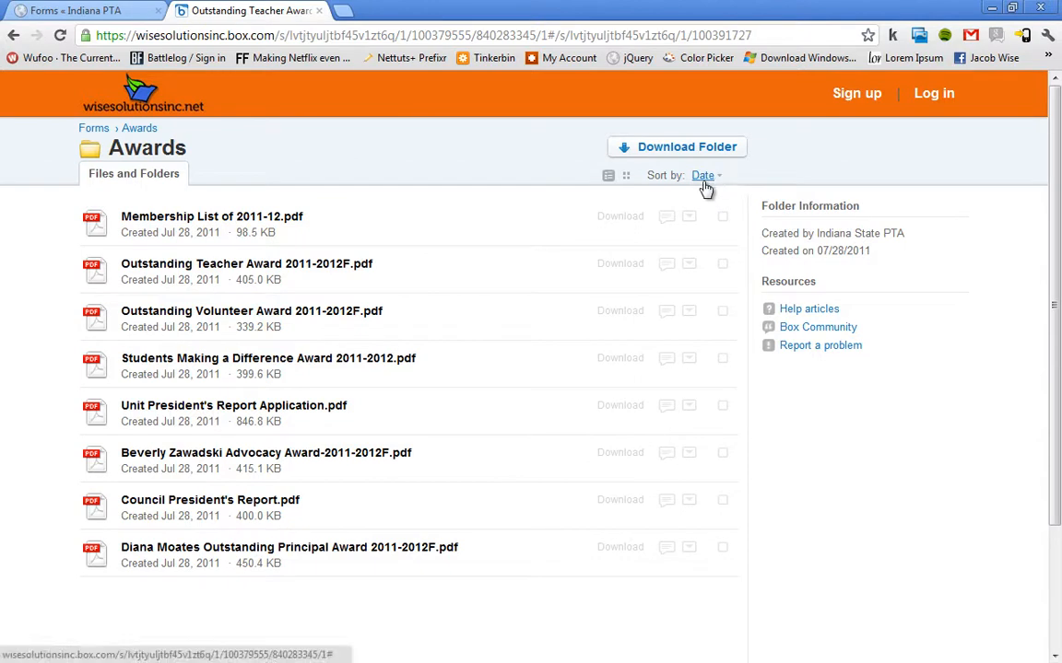
left_click(704, 175)
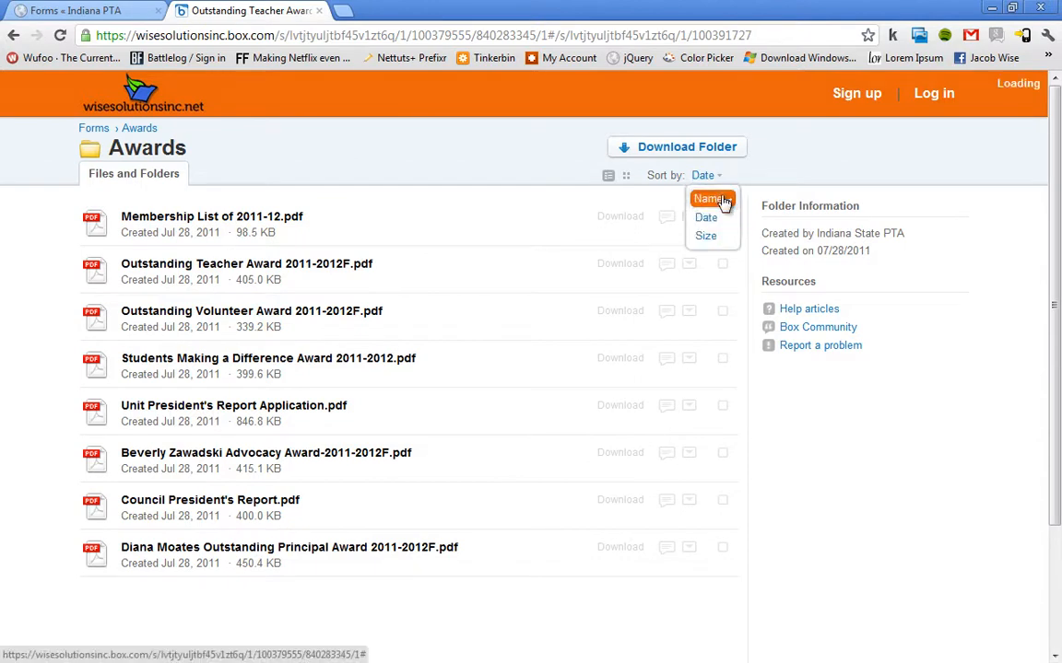
left_click(710, 199)
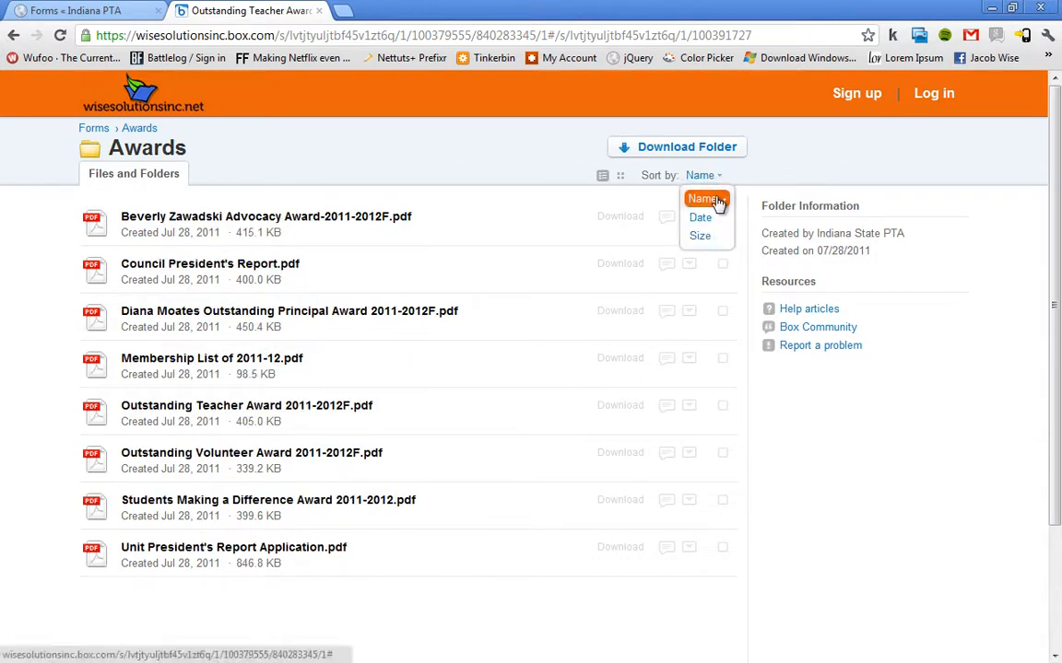
left_click(701, 217)
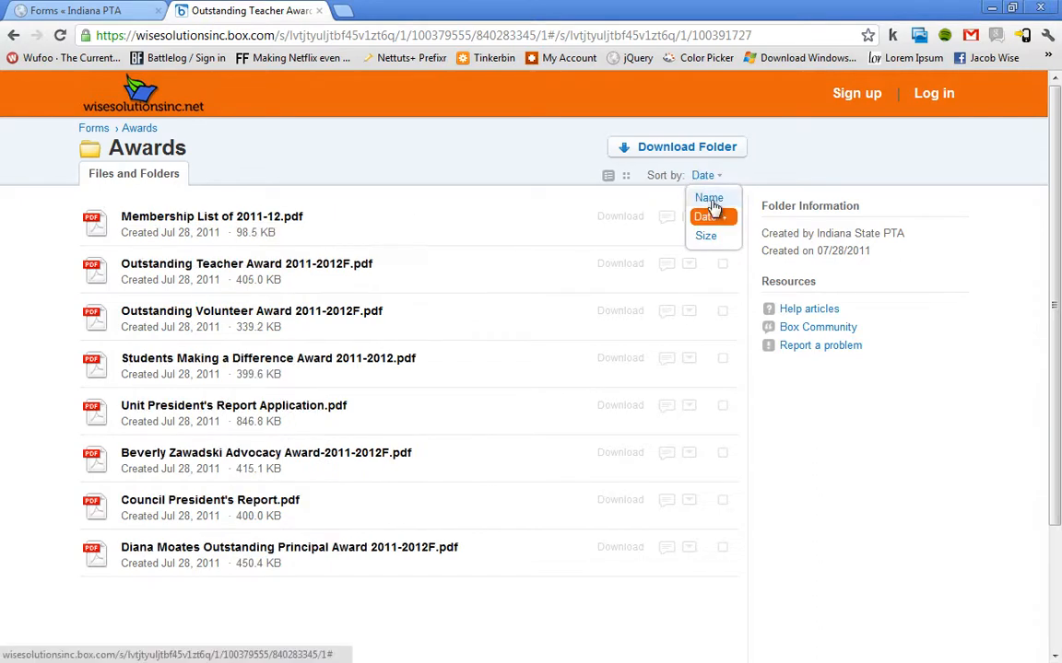
left_click(704, 236)
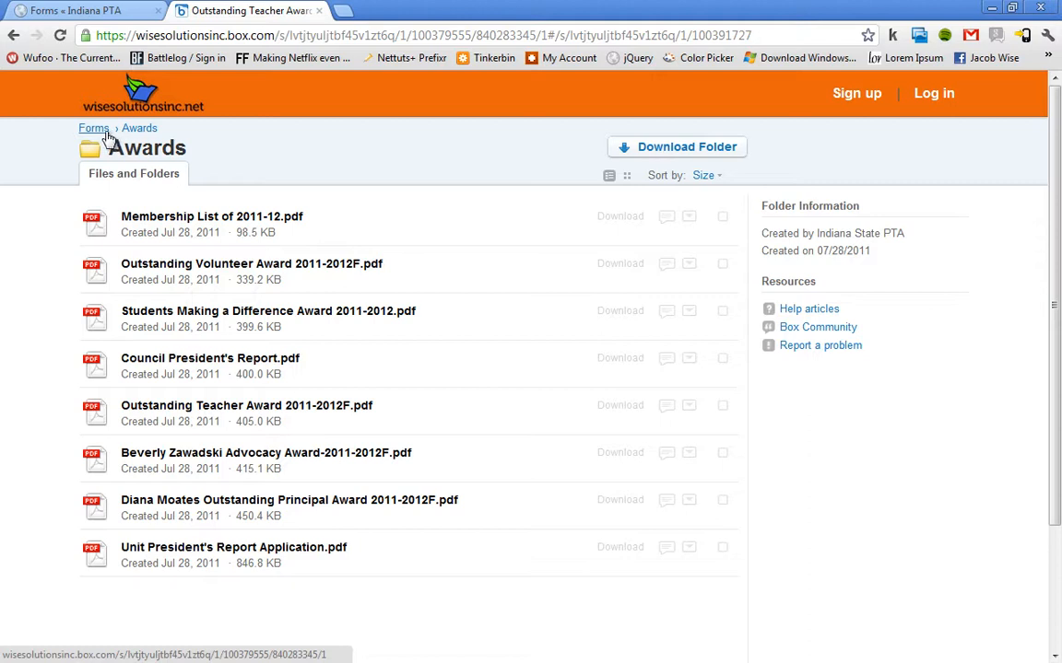
Return to the parent Forms folder and scroll through its size-sorted subfolders.
left_click(92, 129)
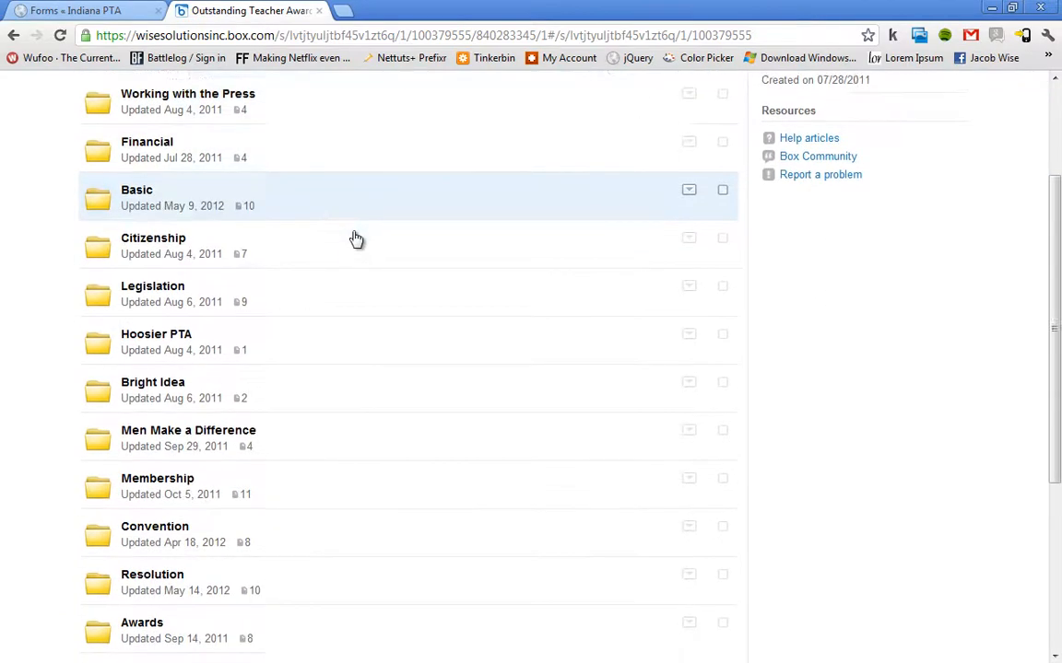
scroll("down", 3)
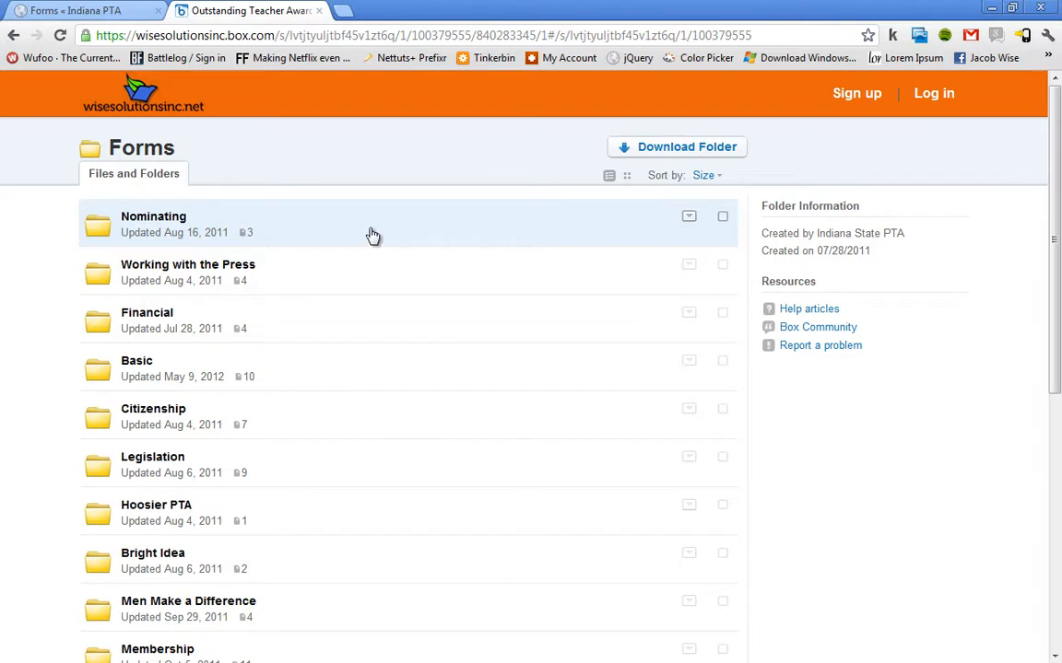
scroll("down", 3)
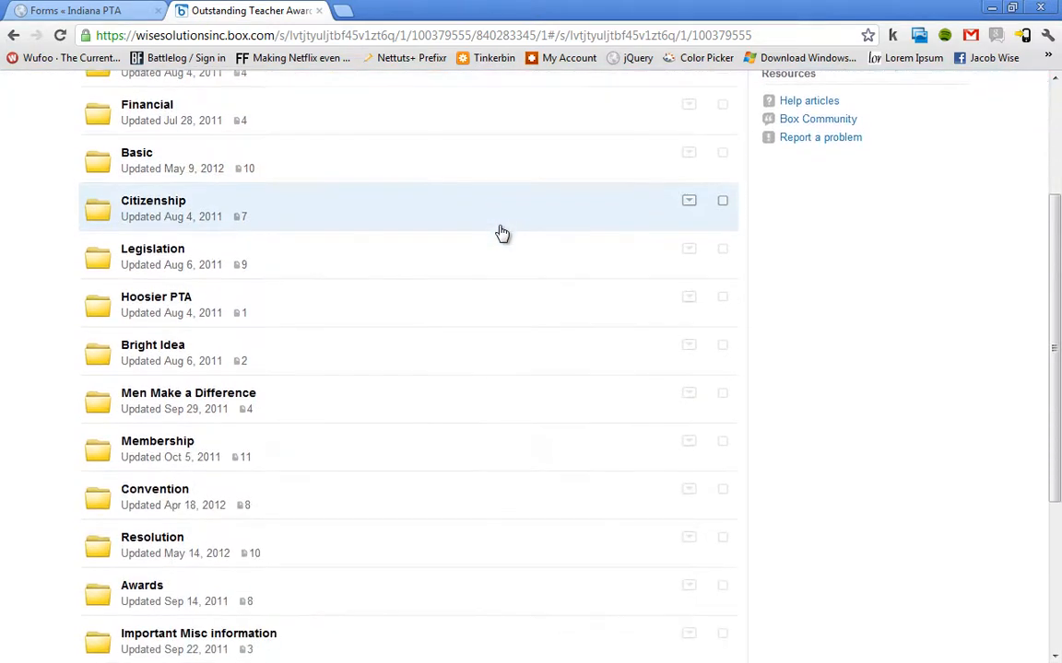